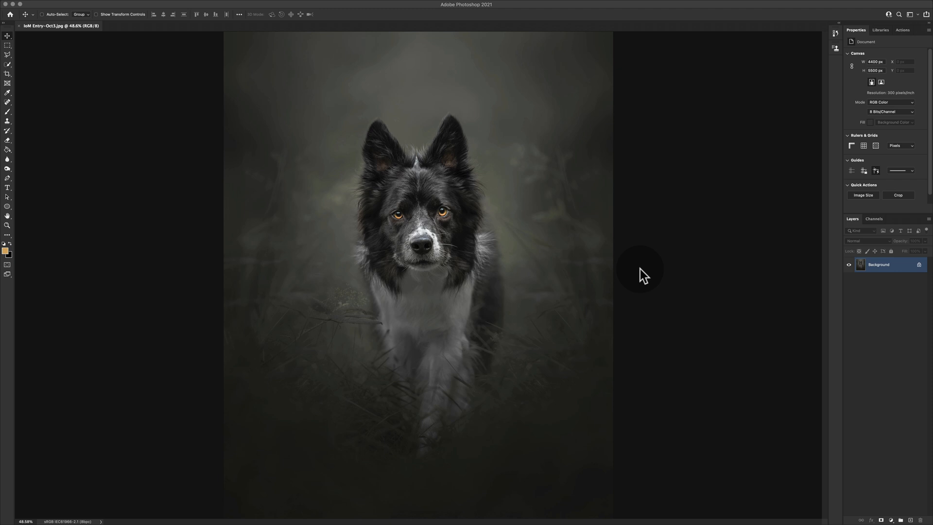
{"action": "mouse_move", "coordinate": [641, 275]}
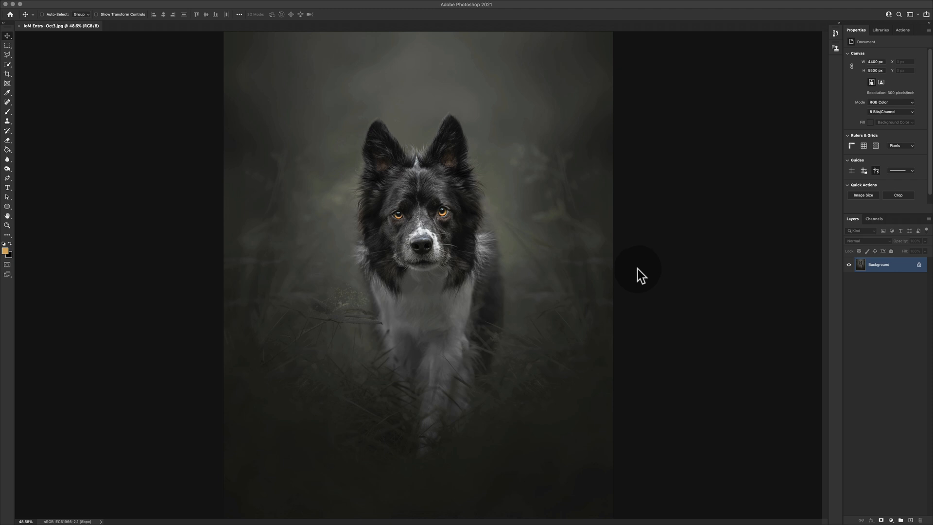
{"action": "mouse_move", "coordinate": [521, 228]}
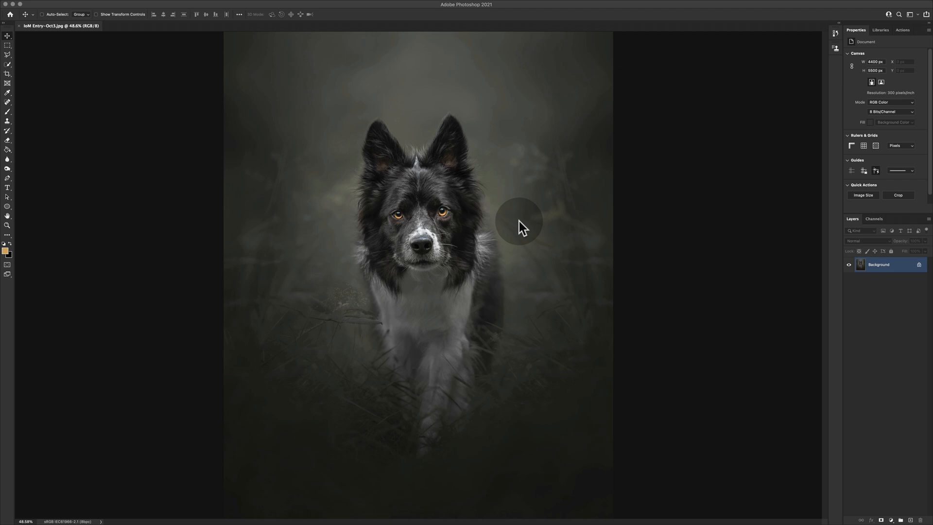
{"action": "mouse_move", "coordinate": [397, 328]}
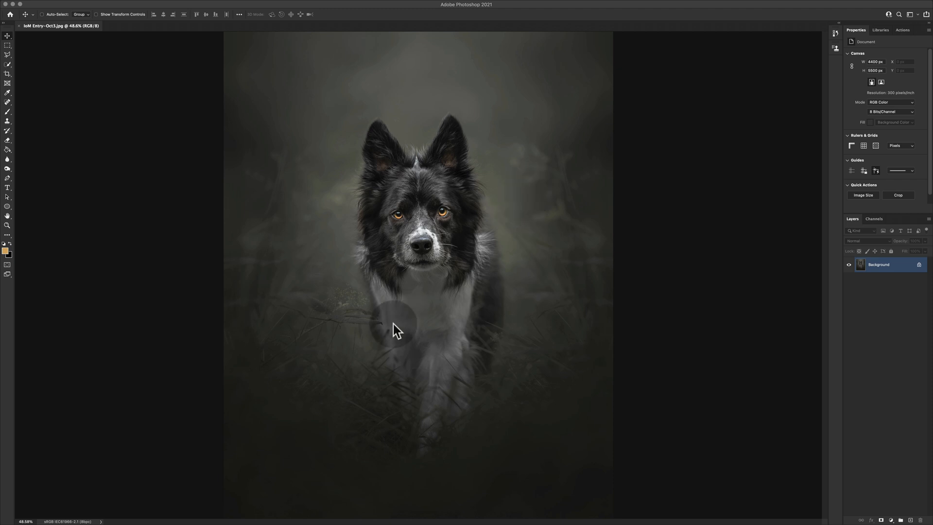
{"action": "mouse_move", "coordinate": [273, 479]}
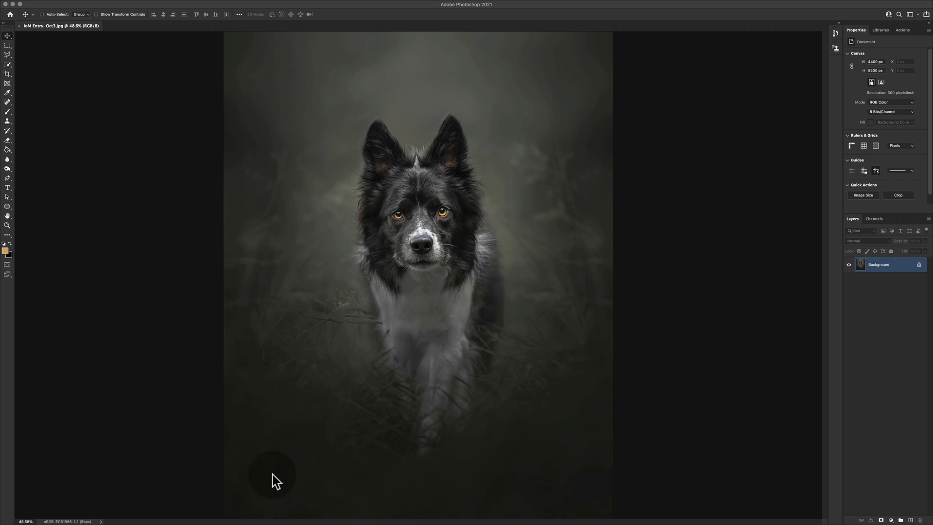
{"action": "mouse_move", "coordinate": [266, 497]}
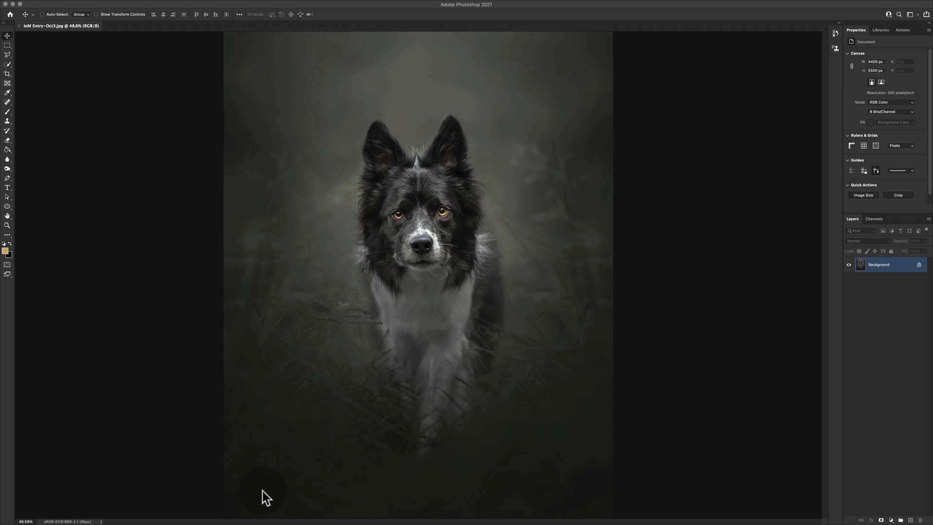
{"action": "mouse_move", "coordinate": [222, 503]}
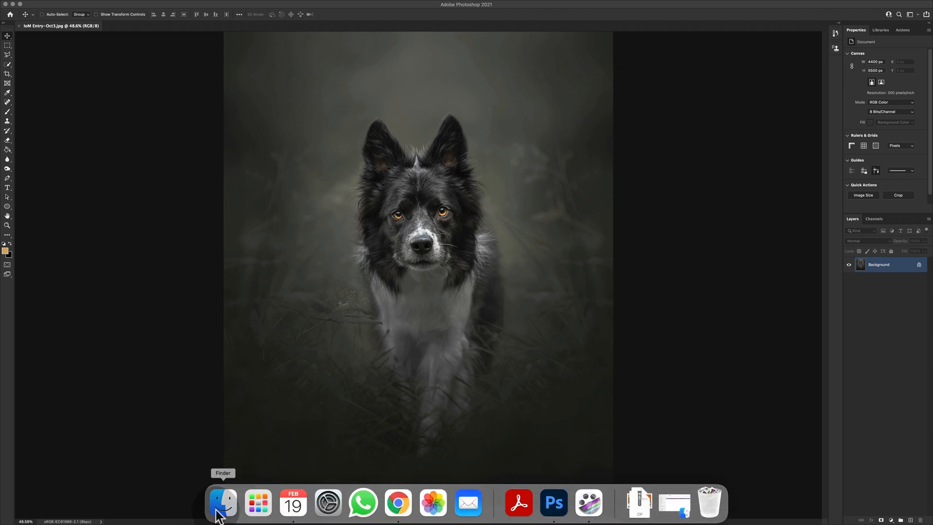
Open Asset 1.png from the Signatures folder in Photoshop 2021 as a second document
{"action": "left_click", "coordinate": [222, 503]}
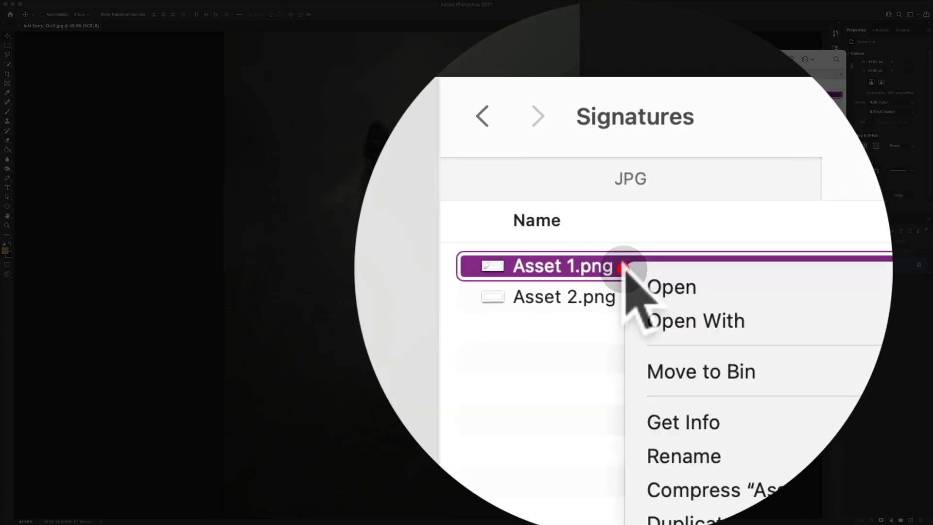
{"action": "left_click", "coordinate": [695, 321]}
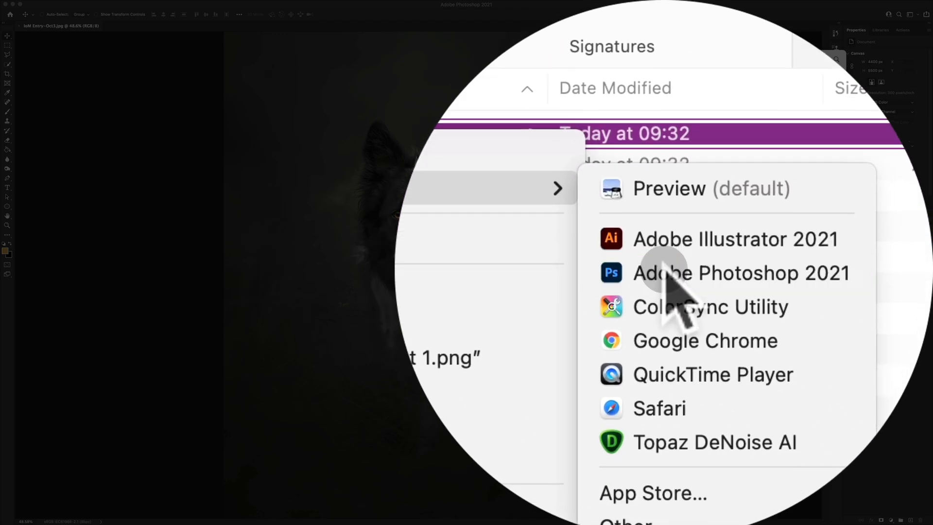
{"action": "left_click", "coordinate": [741, 273]}
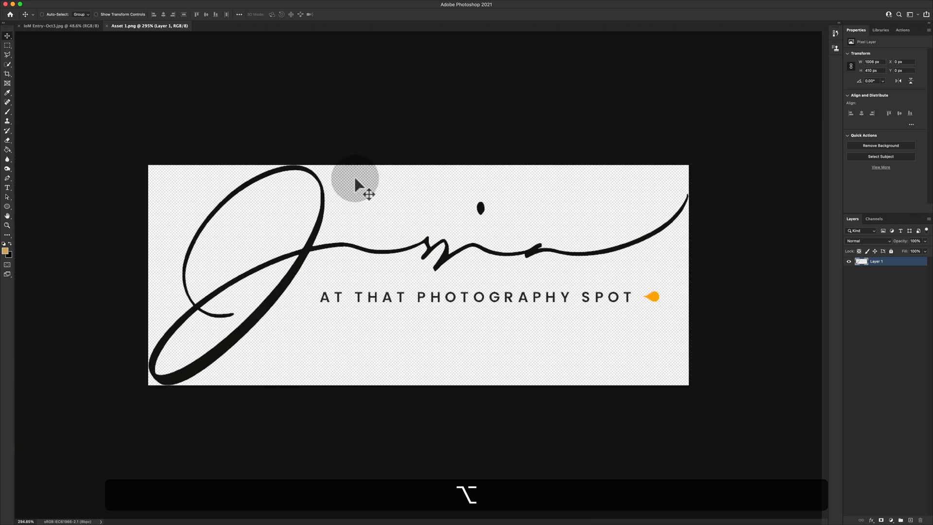
{"action": "mouse_move", "coordinate": [366, 193]}
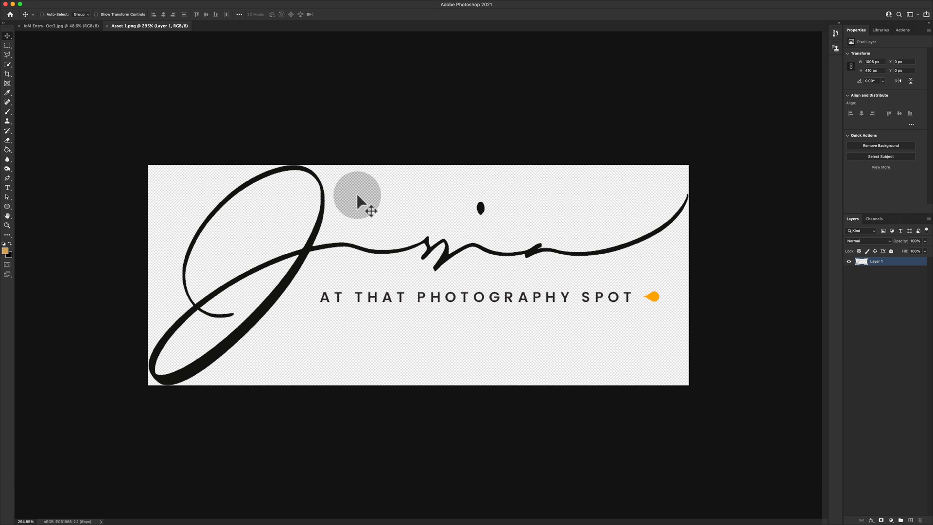
{"action": "mouse_move", "coordinate": [520, 235]}
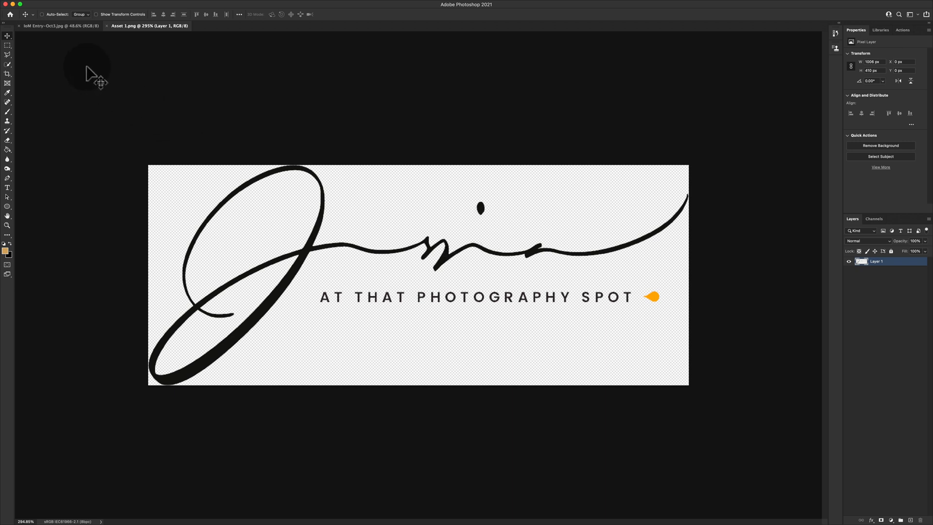
{"action": "mouse_move", "coordinate": [70, 33]}
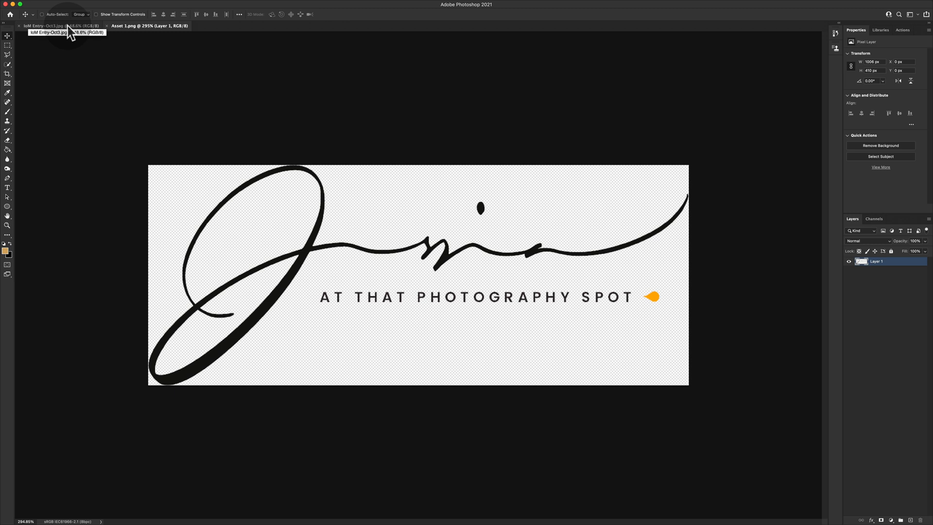
Place the signature on the dog portrait, shrunk into the bottom-left corner
{"action": "left_click", "coordinate": [48, 26]}
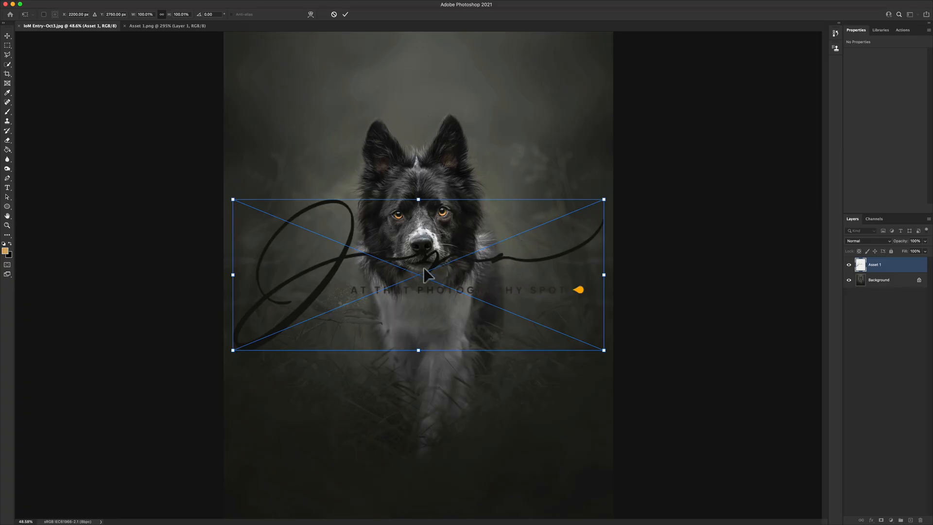
{"action": "mouse_move", "coordinate": [353, 295]}
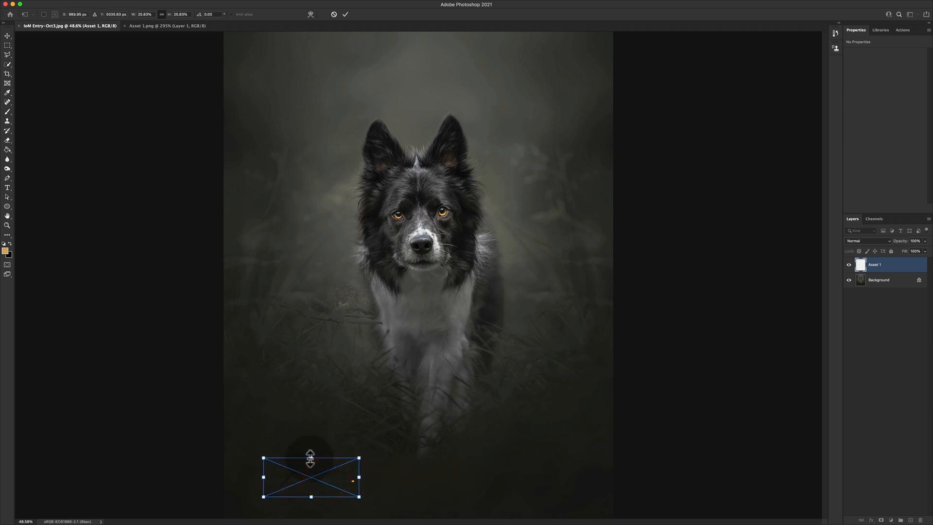
{"action": "left_click_drag", "start_coordinate": [358, 458], "coordinate": [320, 475]}
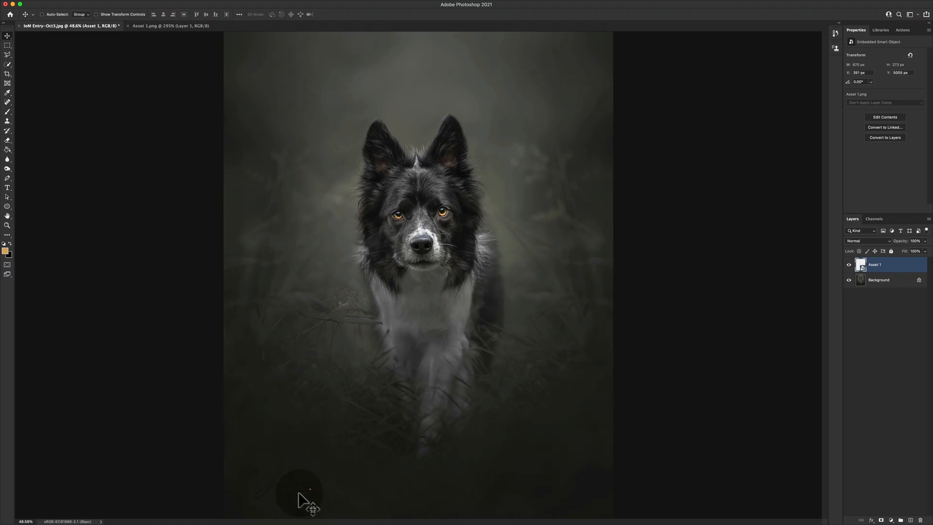
{"action": "mouse_move", "coordinate": [273, 499]}
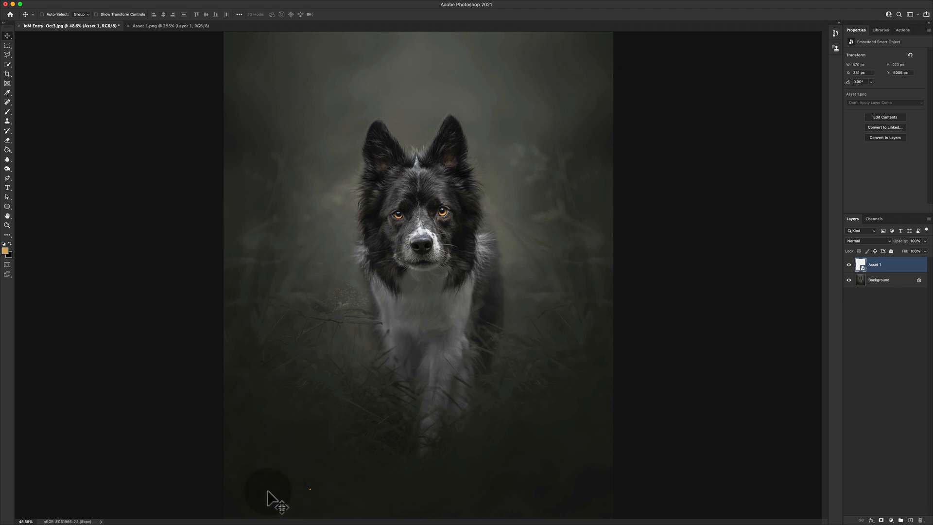
{"action": "mouse_move", "coordinate": [807, 302]}
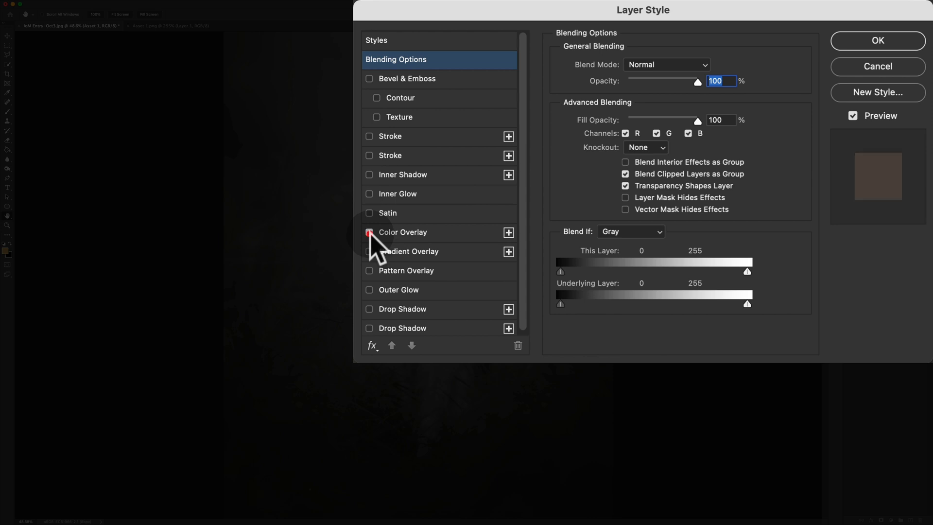
Give the signature layer a Color Overlay effect and choose the overlay colour
{"action": "left_click", "coordinate": [369, 232]}
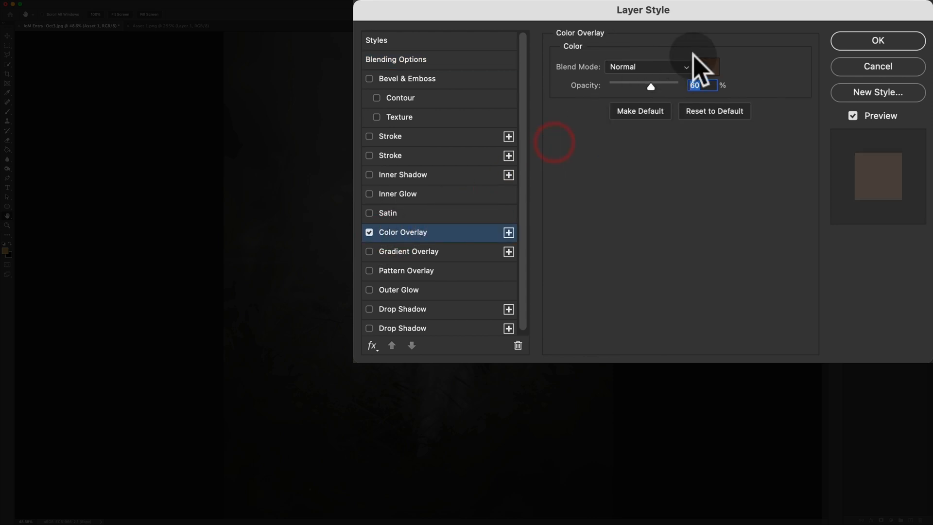
{"action": "left_click", "coordinate": [704, 67]}
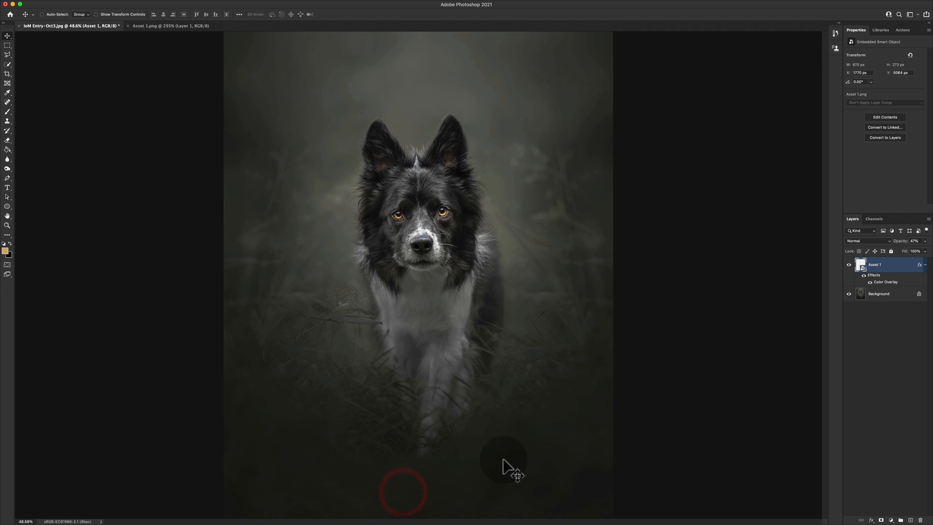
{"action": "mouse_move", "coordinate": [839, 280]}
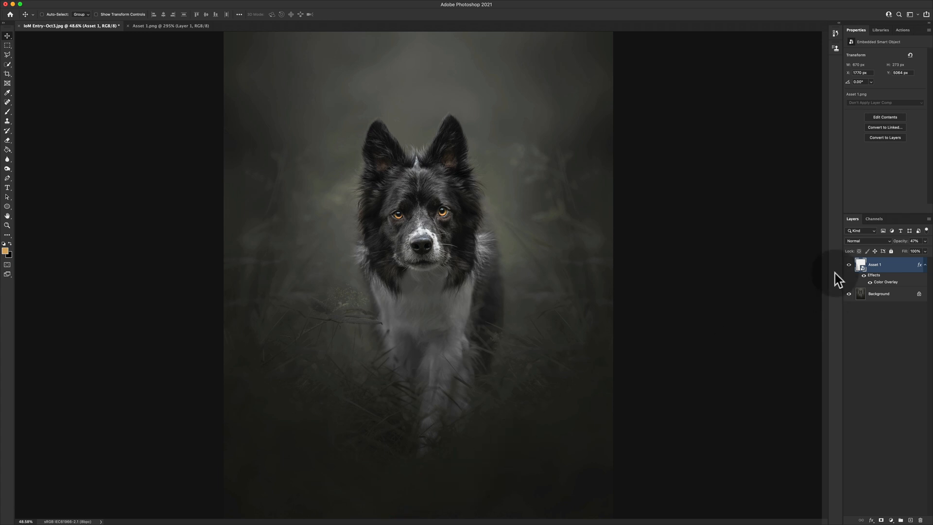
Bring up the Window menu's panel list to reach Libraries
{"action": "left_click", "coordinate": [849, 265]}
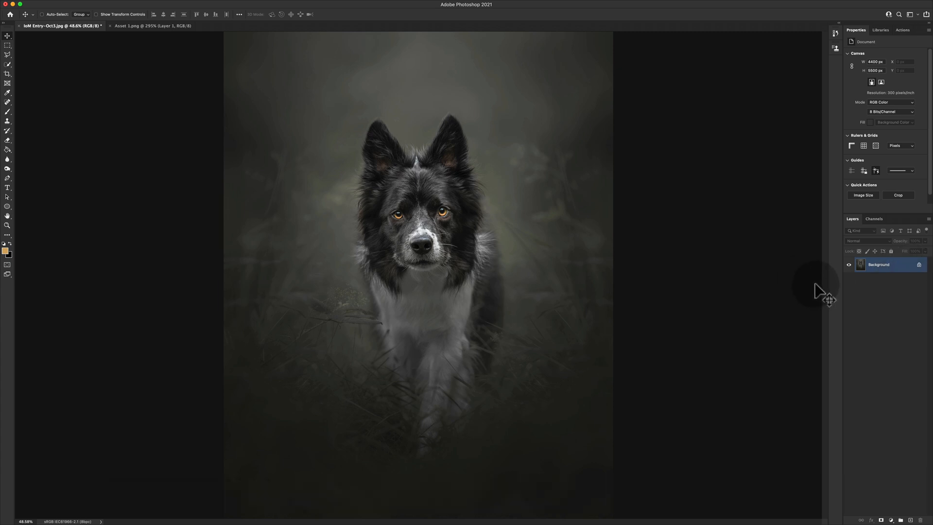
{"action": "mouse_move", "coordinate": [828, 289]}
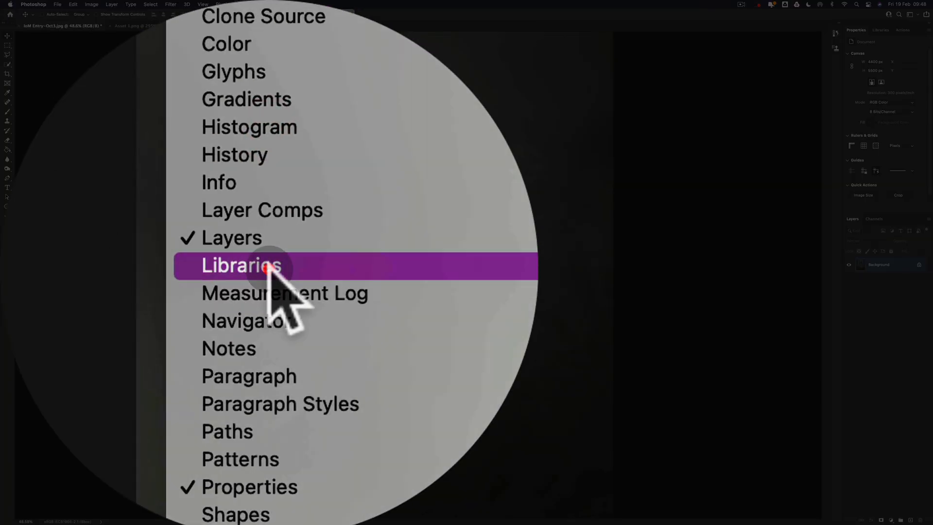
Open the Libraries panel on the empty personal library and bring Asset 1.png forward
{"action": "left_click", "coordinate": [241, 266]}
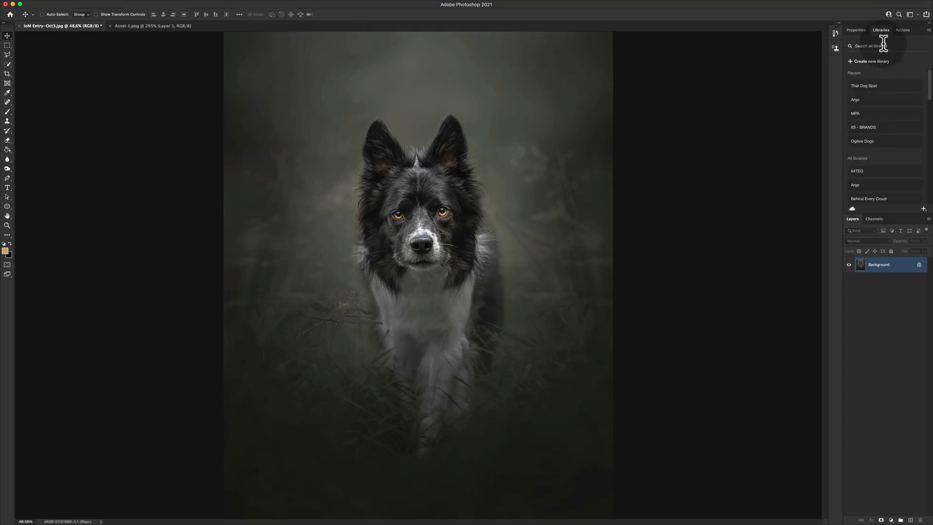
{"action": "scroll", "scroll_direction": "down", "scroll_amount": 3}
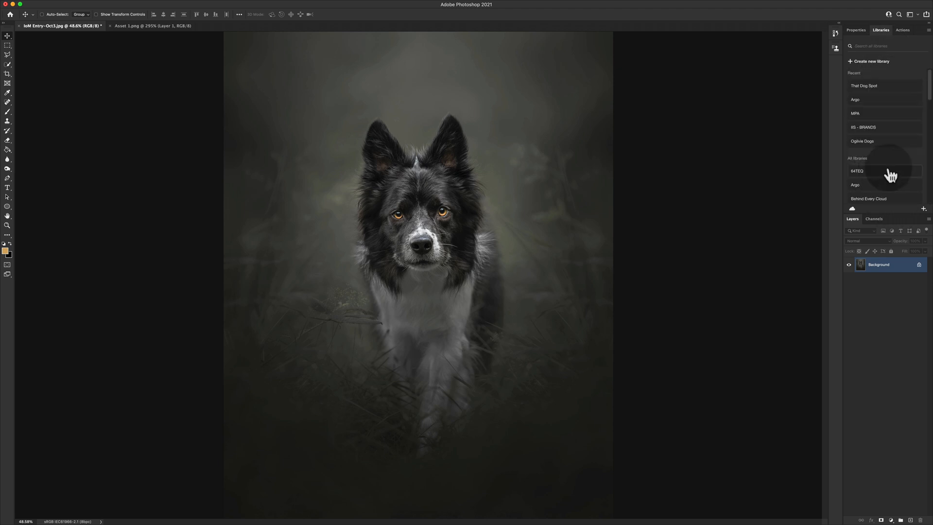
{"action": "left_click", "coordinate": [870, 61]}
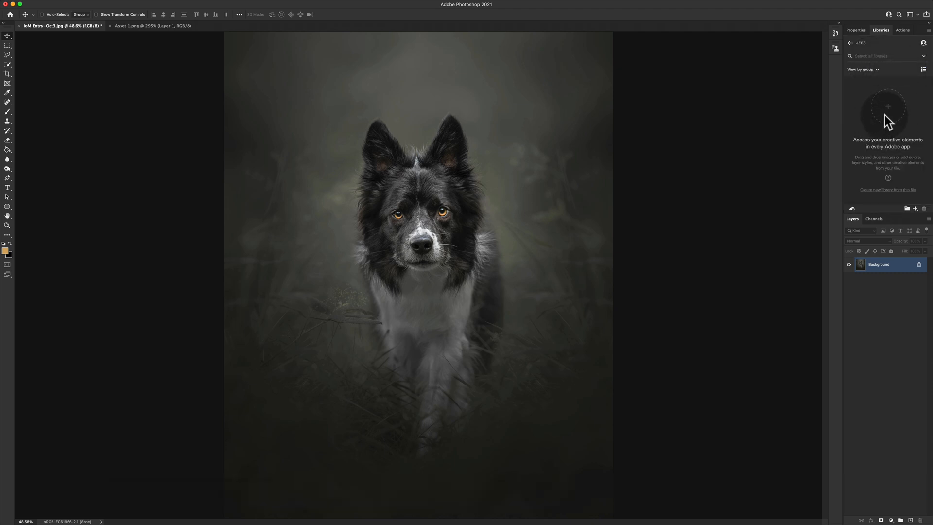
{"action": "mouse_move", "coordinate": [895, 117]}
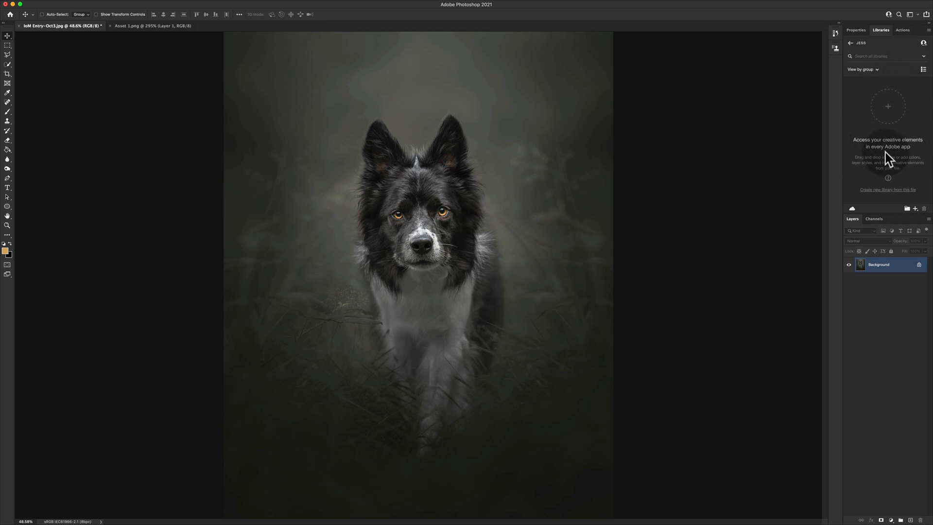
{"action": "left_click", "coordinate": [130, 25]}
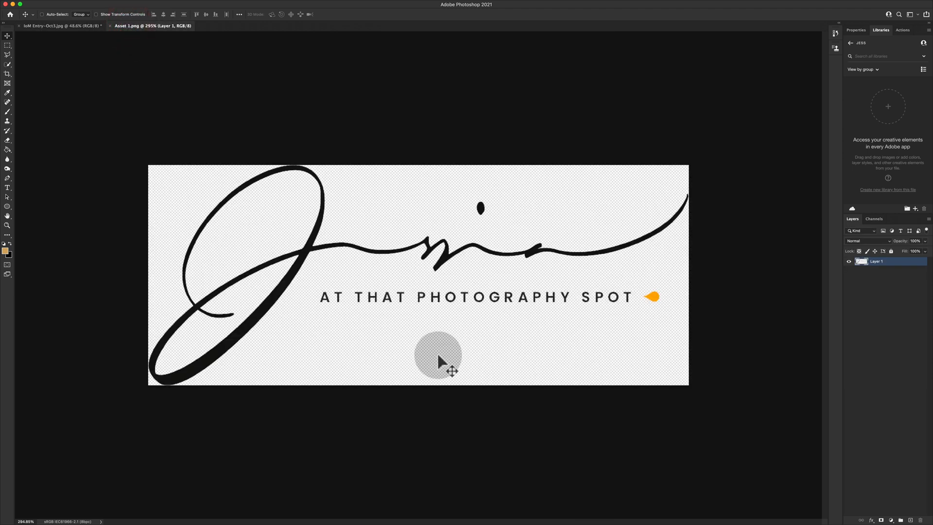
{"action": "mouse_move", "coordinate": [705, 331]}
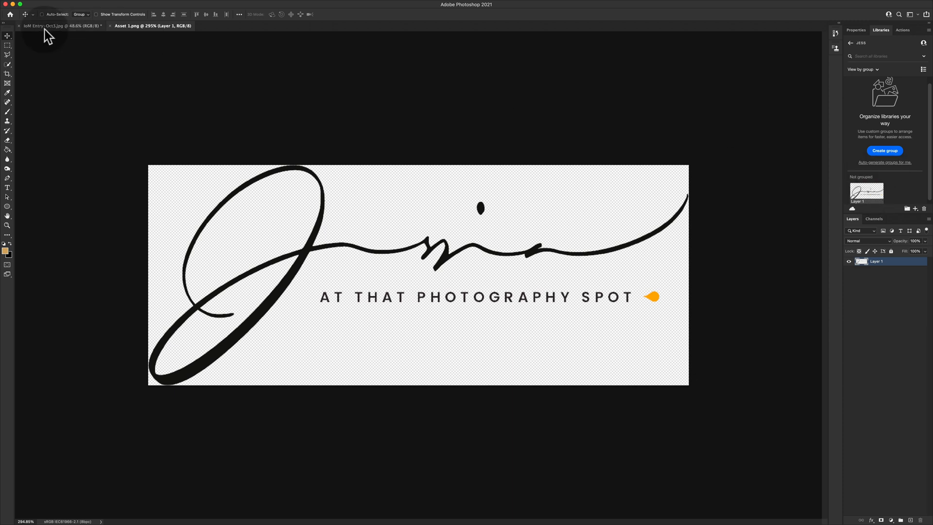
Save the black signature layer as a library graphic and return to the dog portrait
{"action": "left_click", "coordinate": [59, 25]}
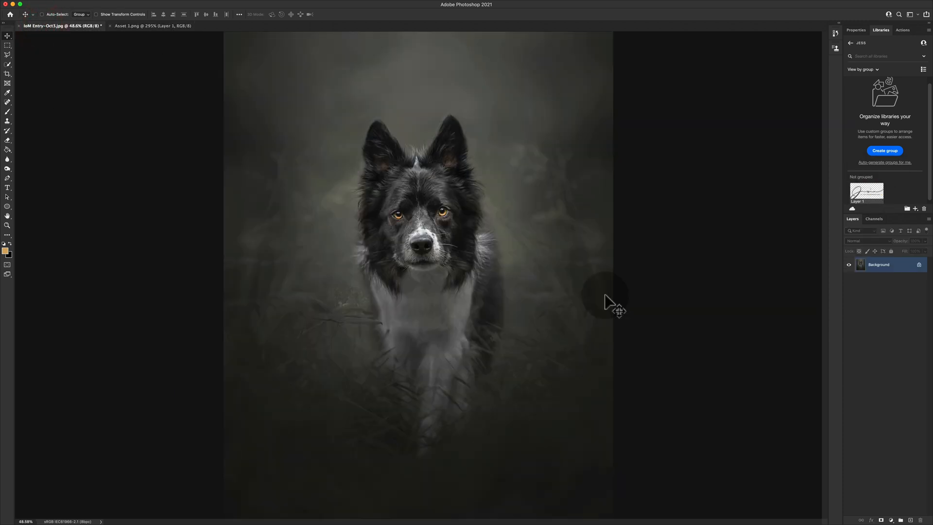
{"action": "mouse_move", "coordinate": [856, 86]}
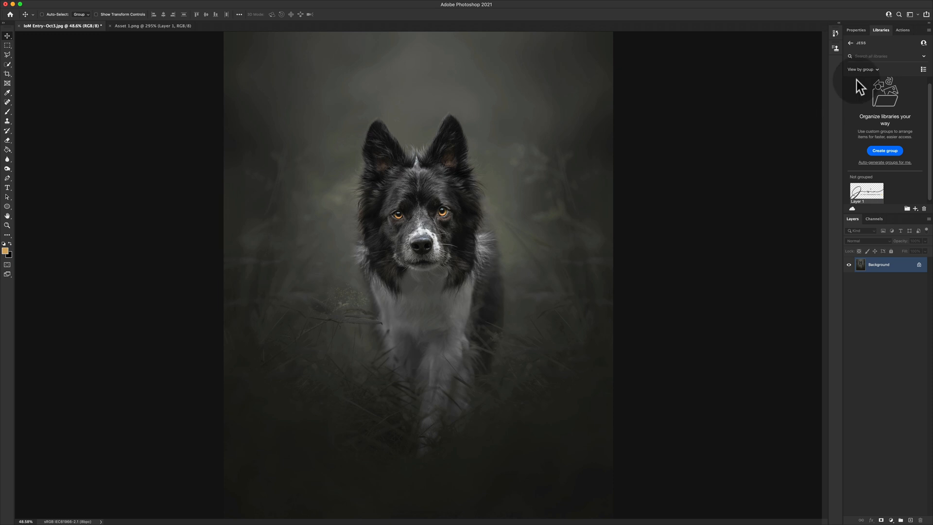
{"action": "mouse_move", "coordinate": [541, 114]}
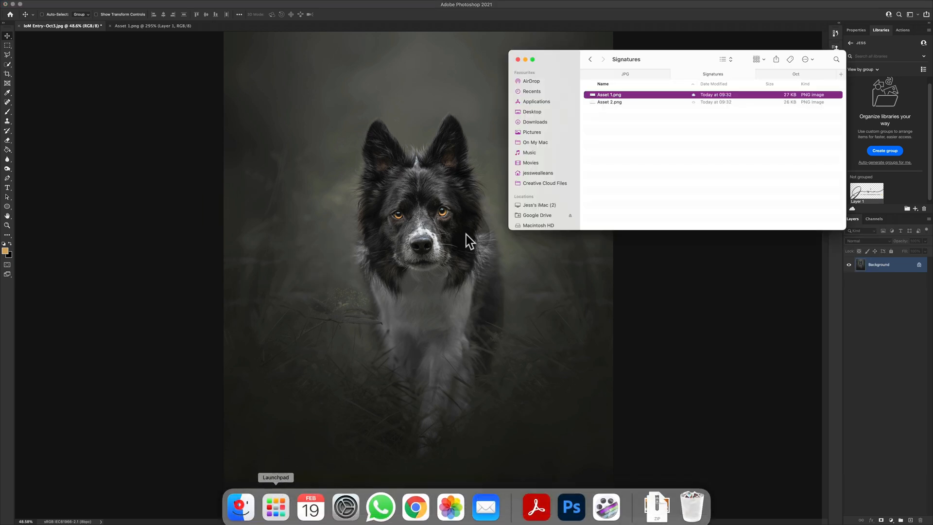
Add the white Asset 2.png signature to the library and place it with Soft Light blending
{"action": "right_click", "coordinate": [608, 95]}
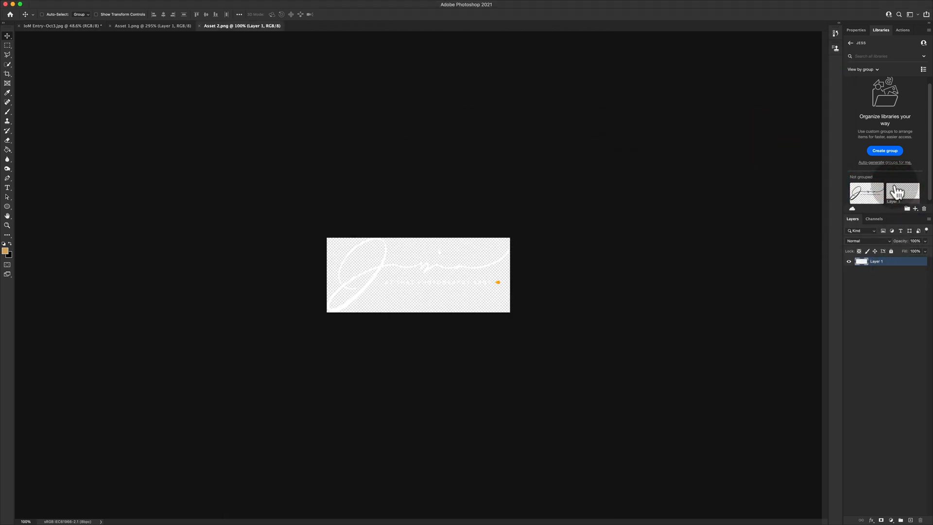
{"action": "left_click", "coordinate": [59, 25]}
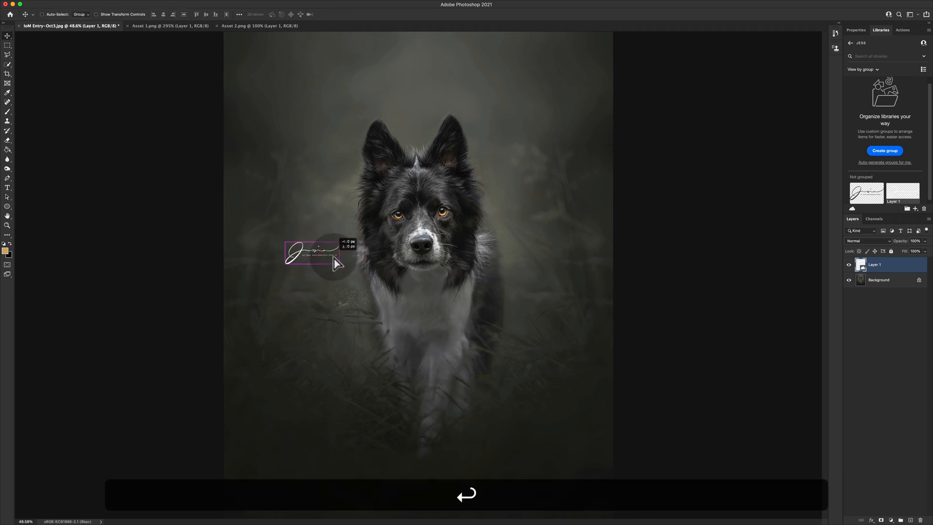
{"action": "left_click", "coordinate": [863, 240]}
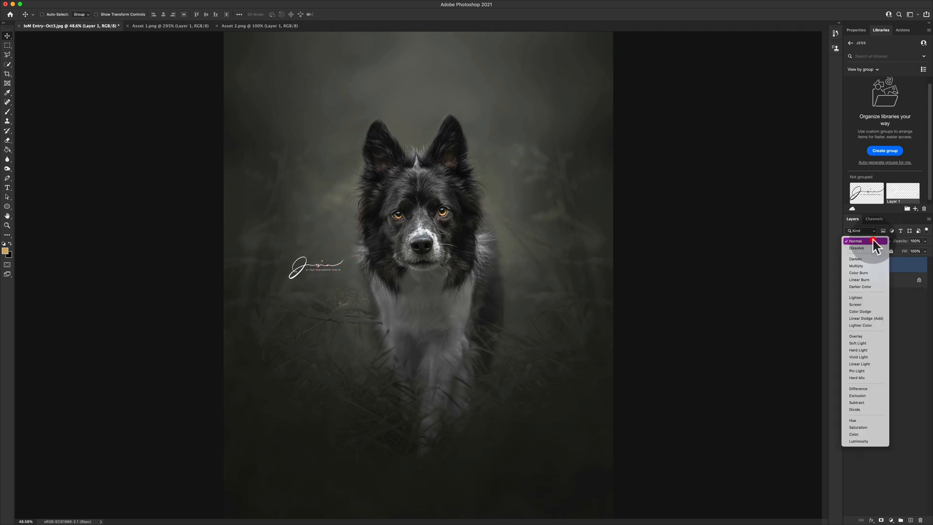
{"action": "mouse_move", "coordinate": [856, 343]}
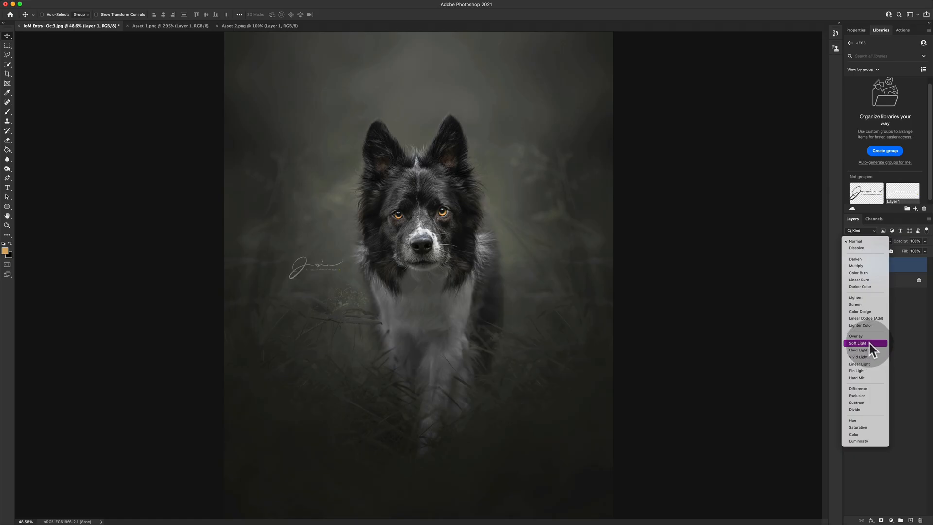
{"action": "left_click", "coordinate": [859, 342]}
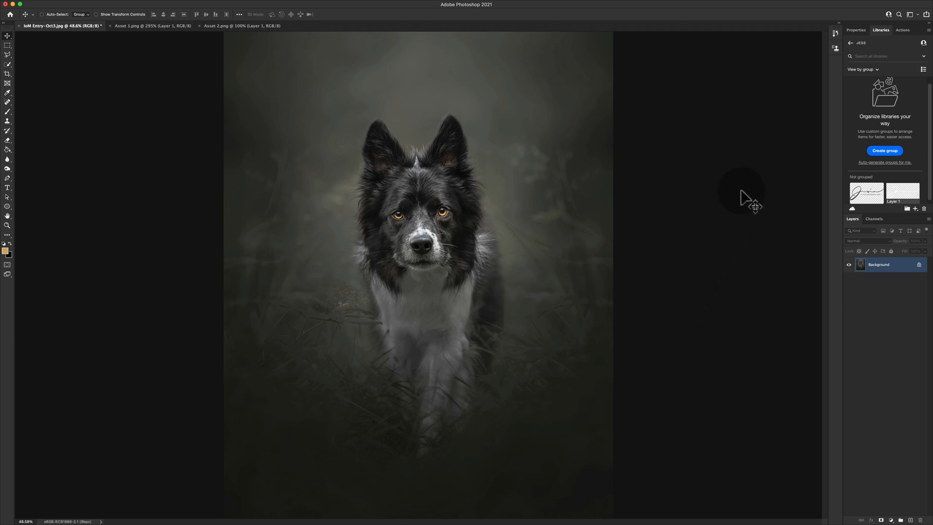
{"action": "mouse_move", "coordinate": [927, 149]}
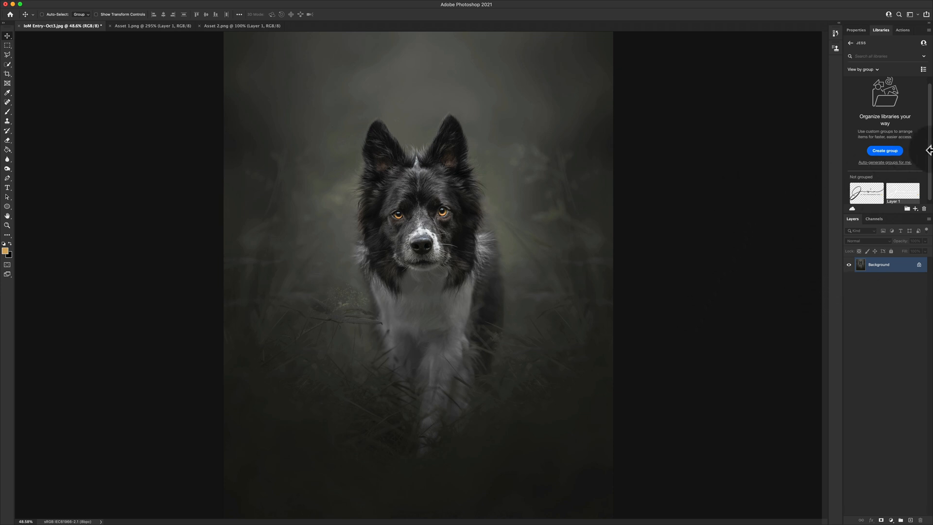
{"action": "mouse_move", "coordinate": [734, 201]}
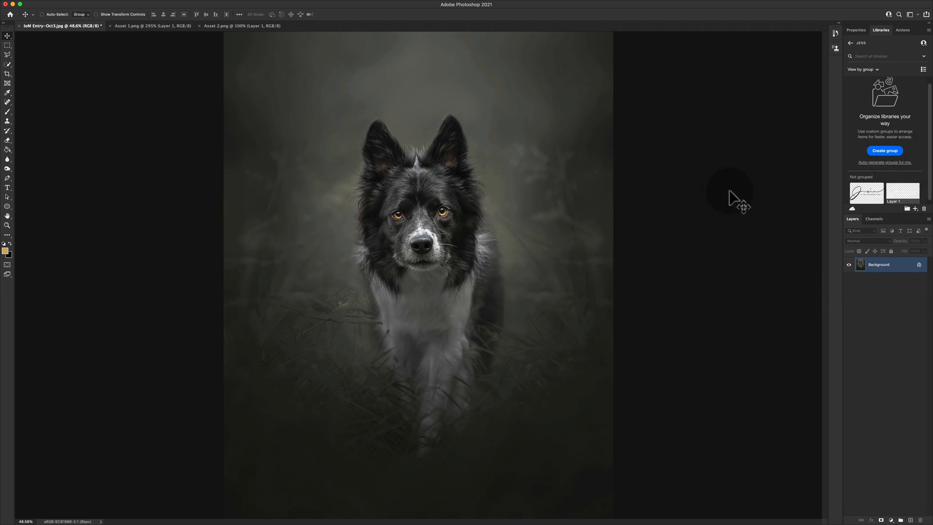
{"action": "mouse_move", "coordinate": [913, 336]}
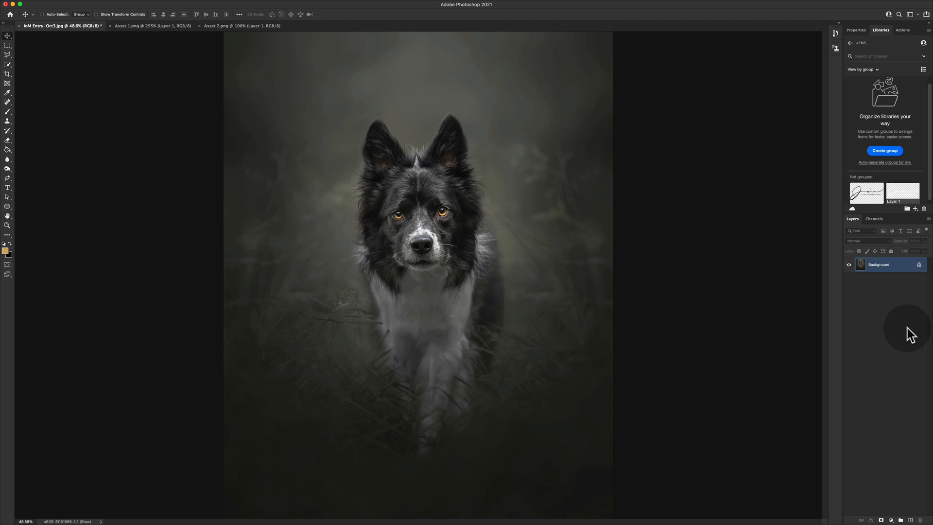
{"action": "mouse_move", "coordinate": [535, 181]}
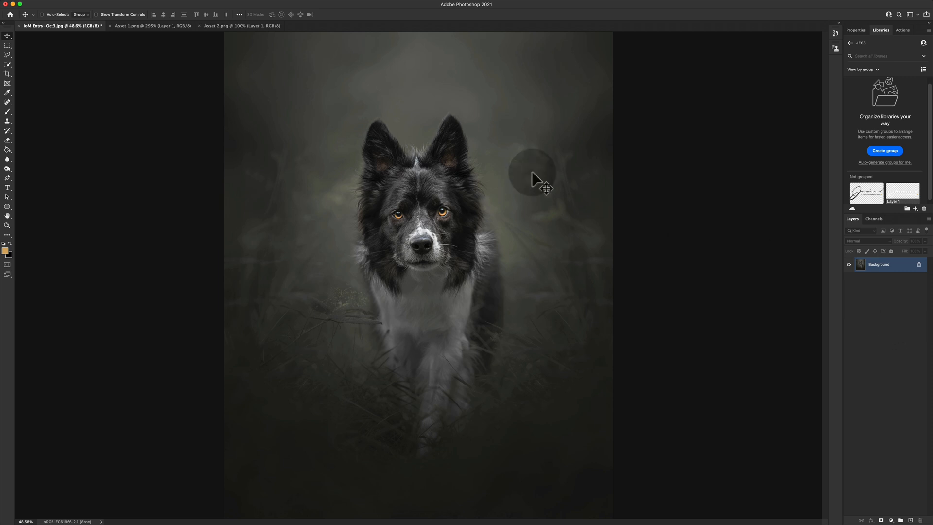
Bring the black signature document Asset 1.png back to the front
{"action": "left_click", "coordinate": [151, 26]}
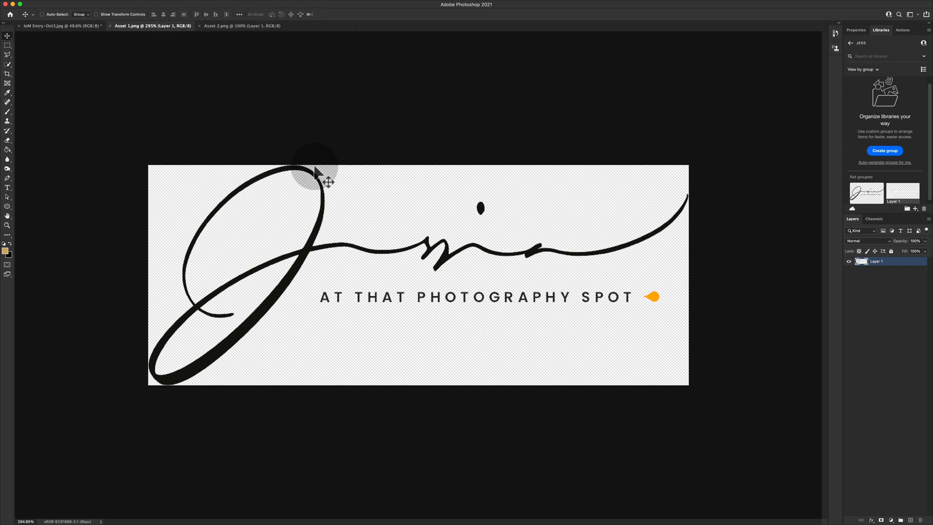
Undo the trim in History so Asset 1 regains its wide transparent margins
{"action": "left_click", "coordinate": [240, 25]}
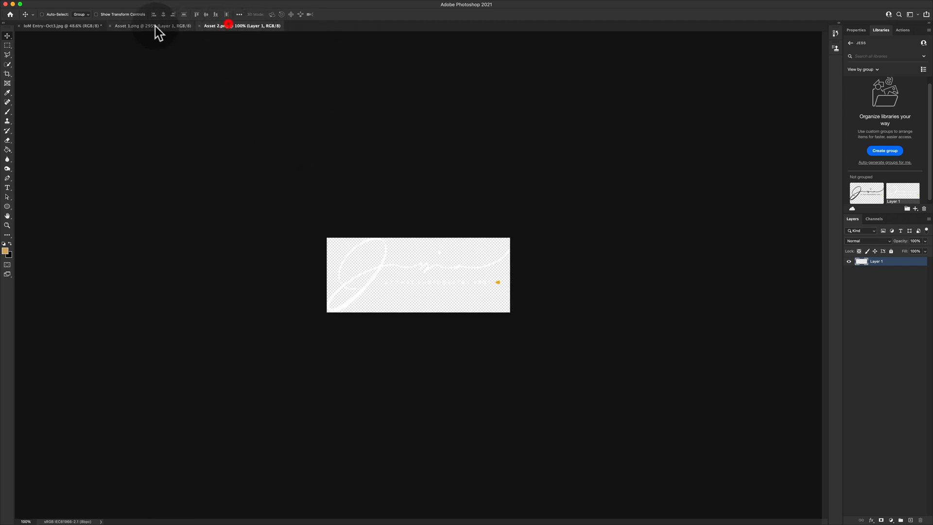
{"action": "left_click", "coordinate": [137, 26]}
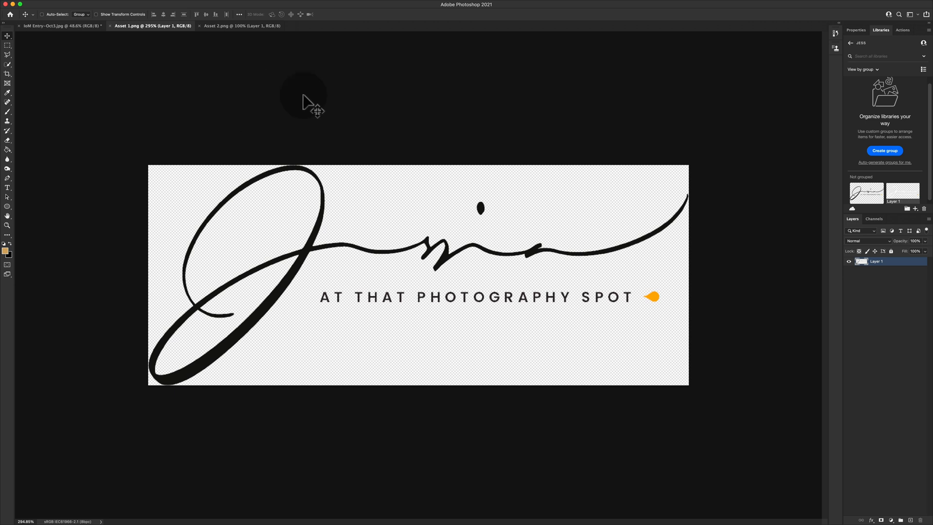
{"action": "mouse_move", "coordinate": [671, 310]}
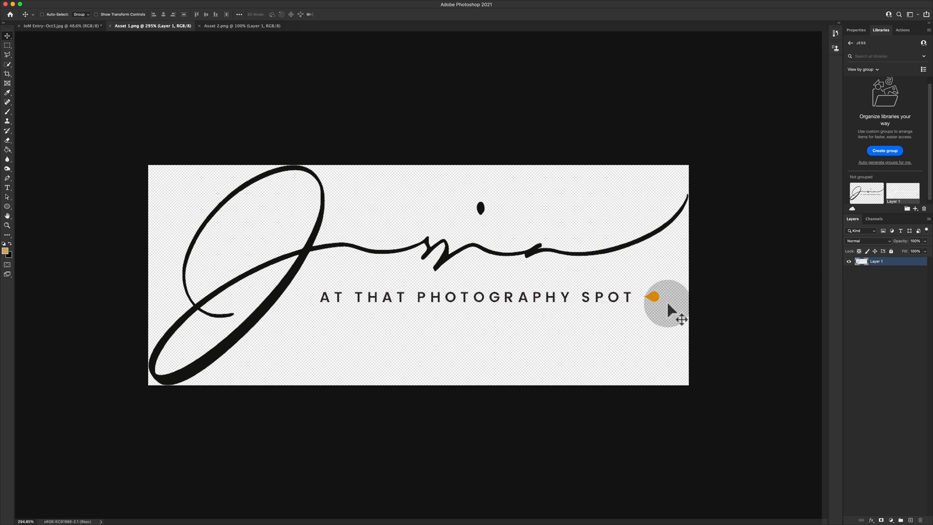
{"action": "mouse_move", "coordinate": [505, 324]}
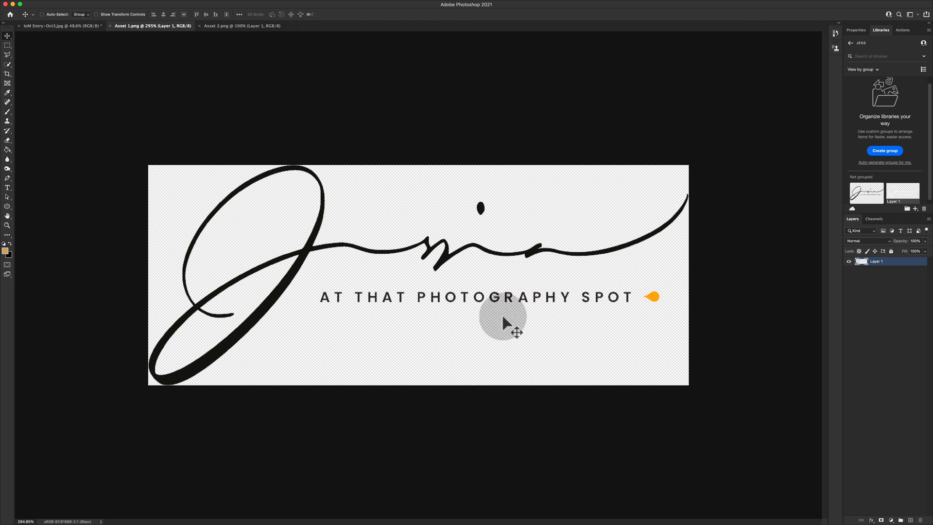
{"action": "left_click", "coordinate": [8, 75]}
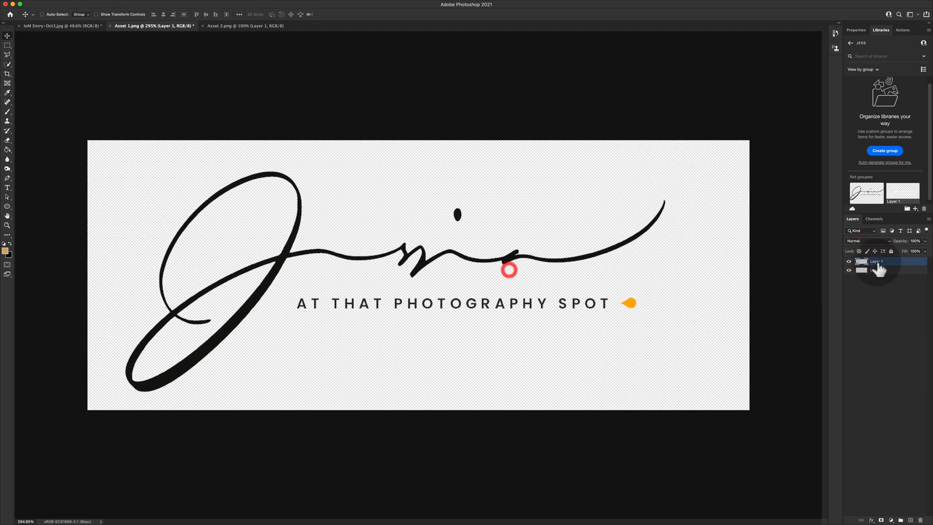
{"action": "right_click", "coordinate": [874, 260]}
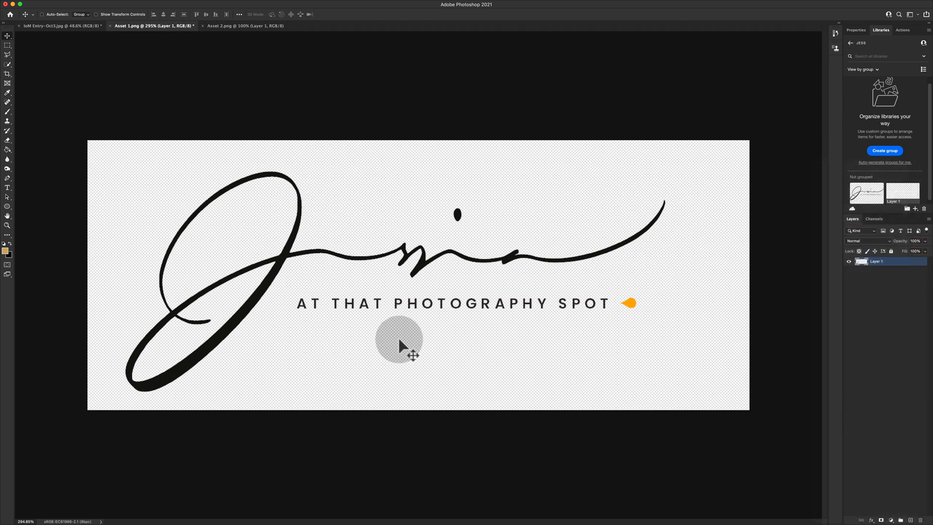
{"action": "mouse_move", "coordinate": [368, 398]}
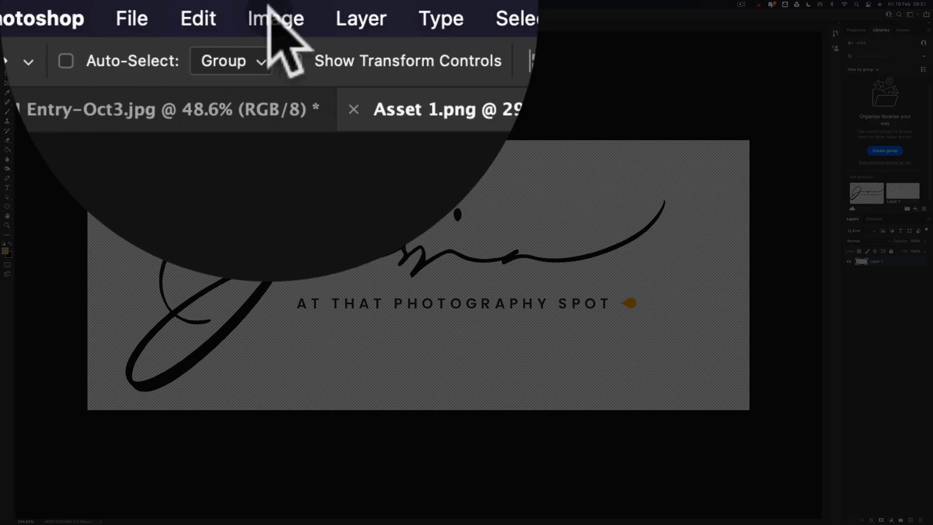
Trim the signature canvas based on transparent pixels on all sides
{"action": "left_click", "coordinate": [274, 18]}
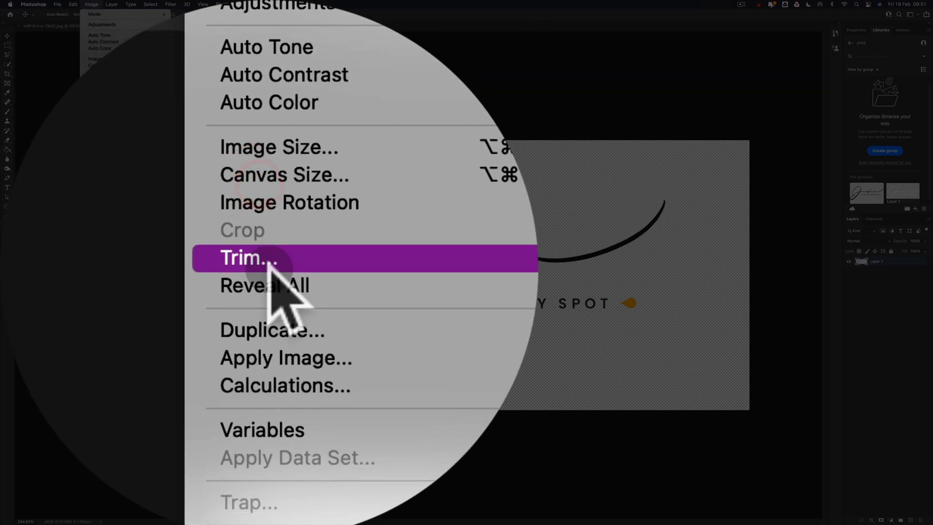
{"action": "left_click", "coordinate": [248, 257]}
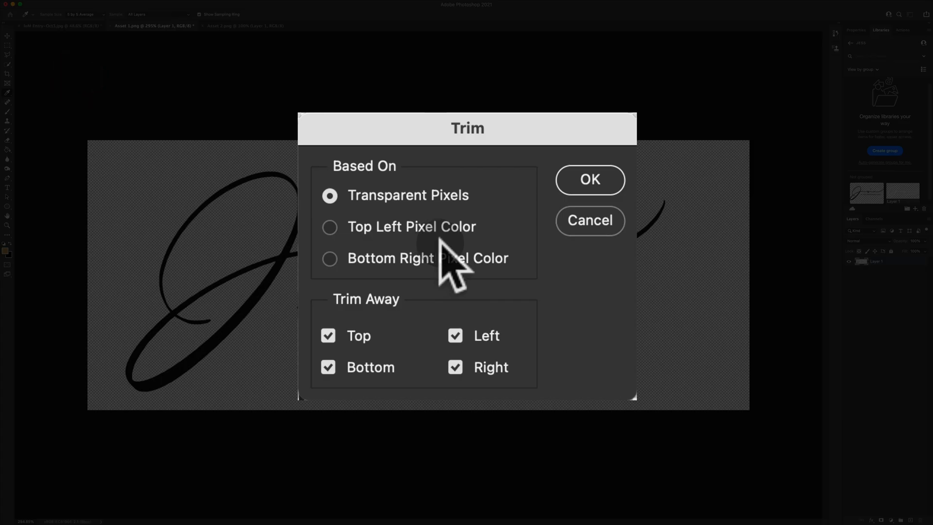
{"action": "mouse_move", "coordinate": [389, 214]}
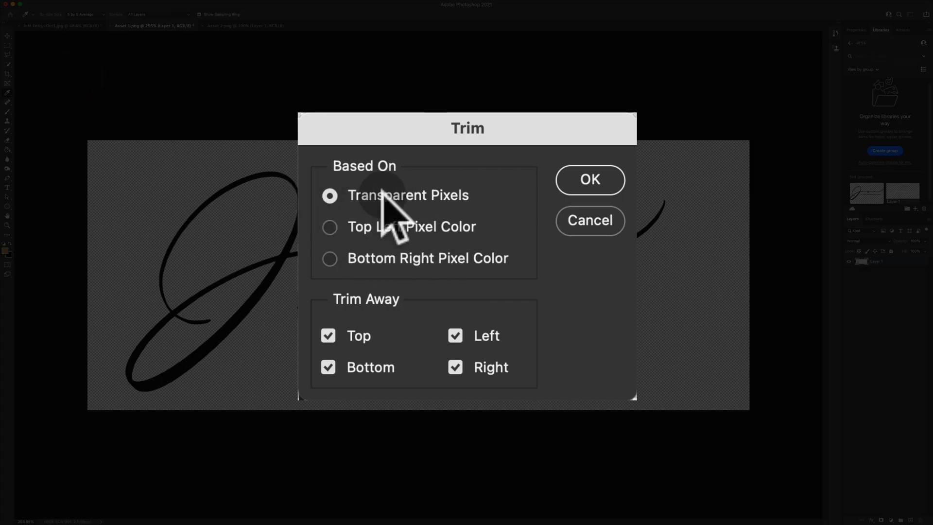
{"action": "left_click", "coordinate": [455, 367]}
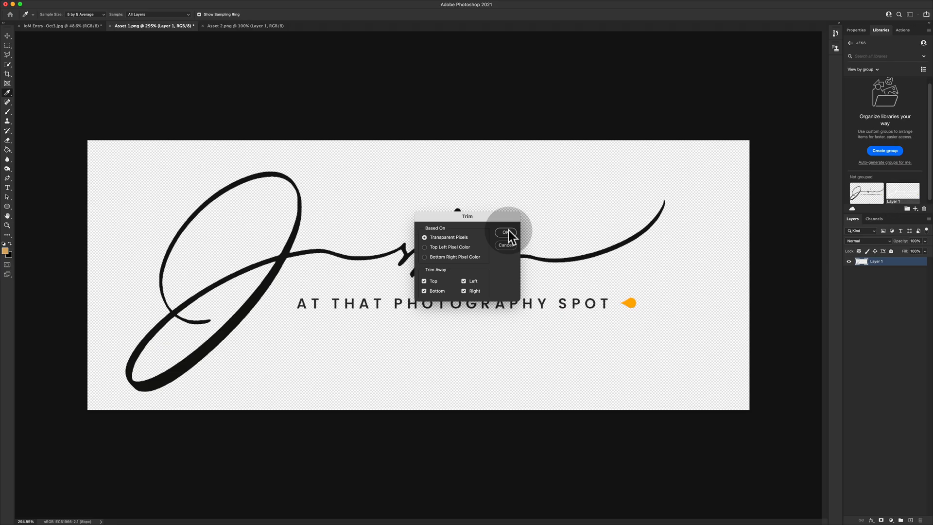
{"action": "left_click", "coordinate": [505, 232]}
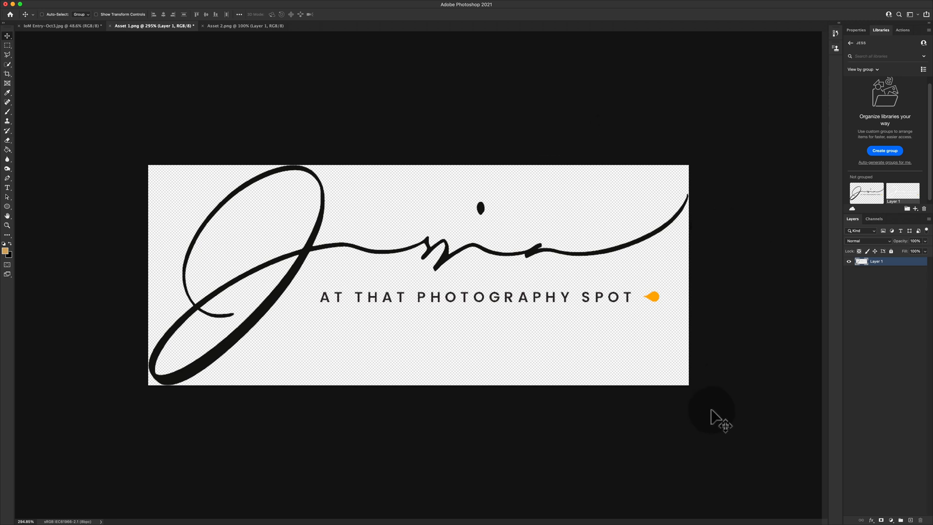
{"action": "mouse_move", "coordinate": [755, 375]}
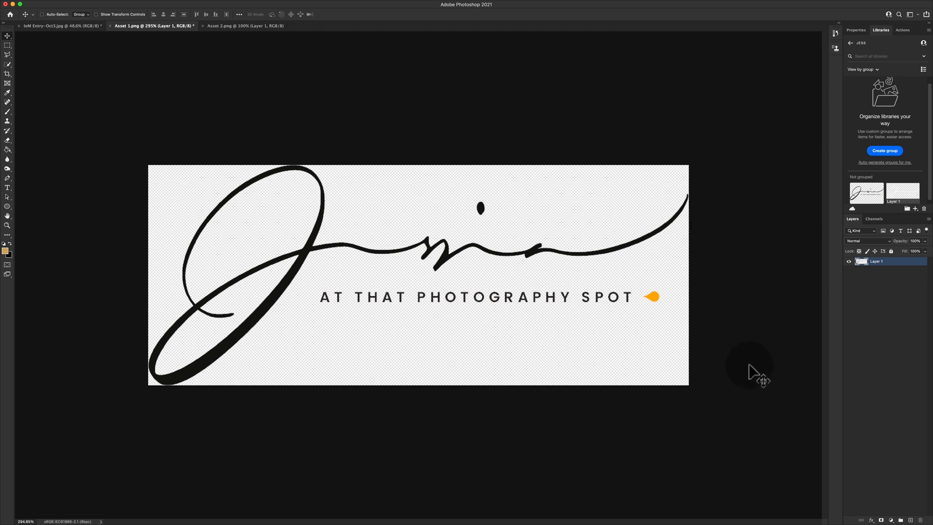
{"action": "mouse_move", "coordinate": [713, 378]}
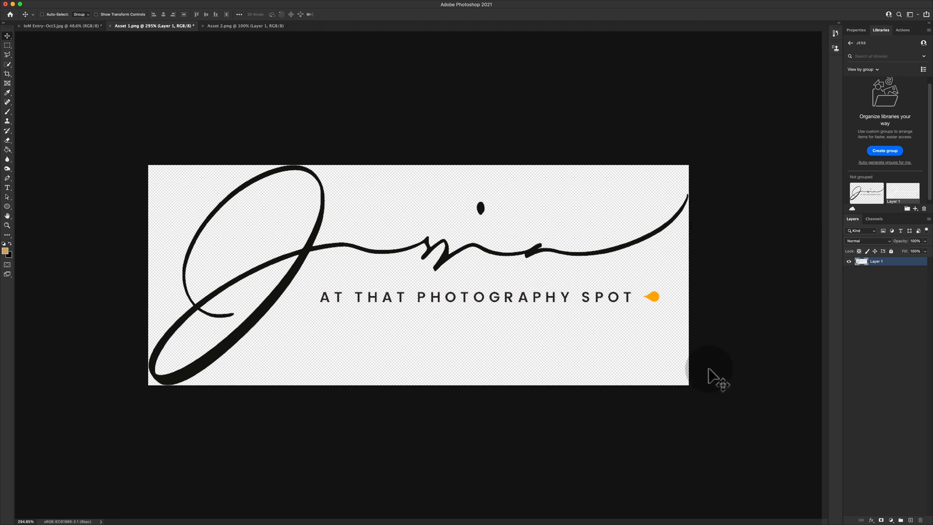
{"action": "mouse_move", "coordinate": [149, 164]}
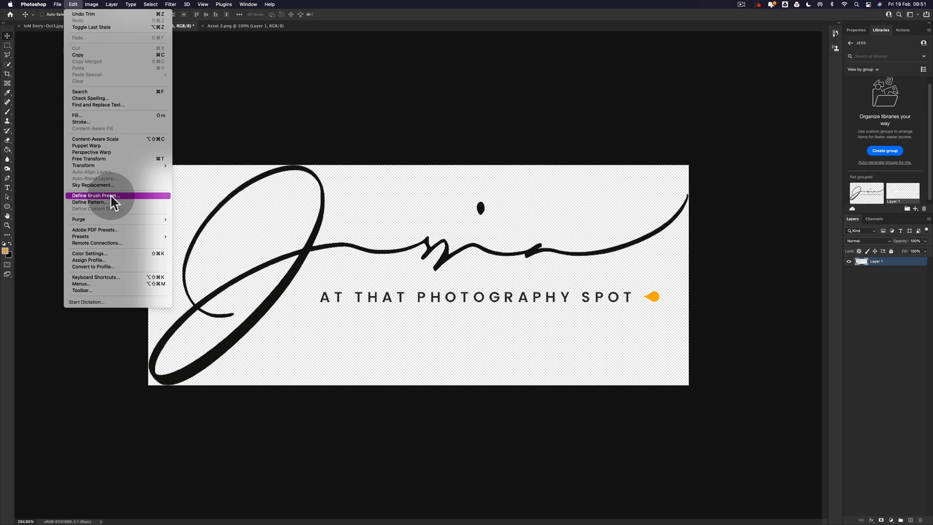
Define the trimmed signature as a brush preset named 'Watermark'
{"action": "left_click", "coordinate": [95, 195]}
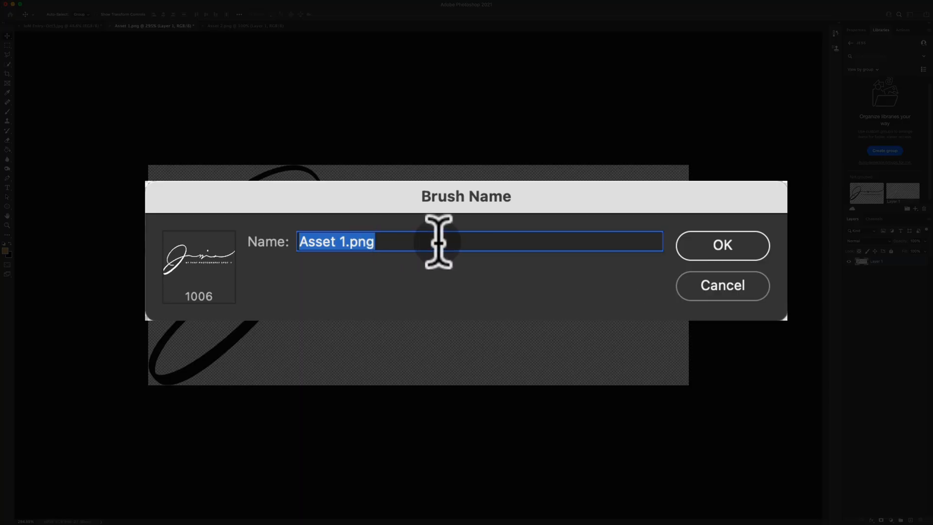
{"action": "type", "text": "Watermark"}
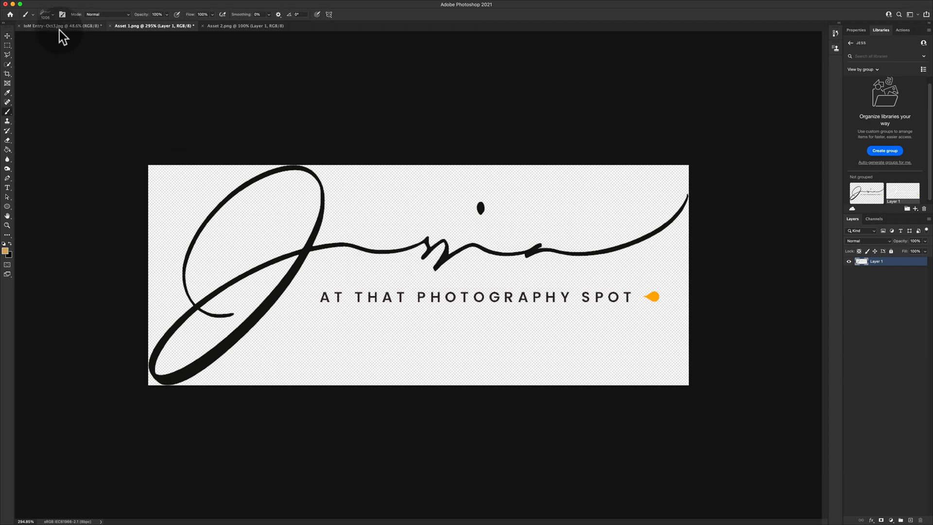
Return to the dog portrait and sample the amber eye colour as foreground
{"action": "left_click", "coordinate": [59, 25]}
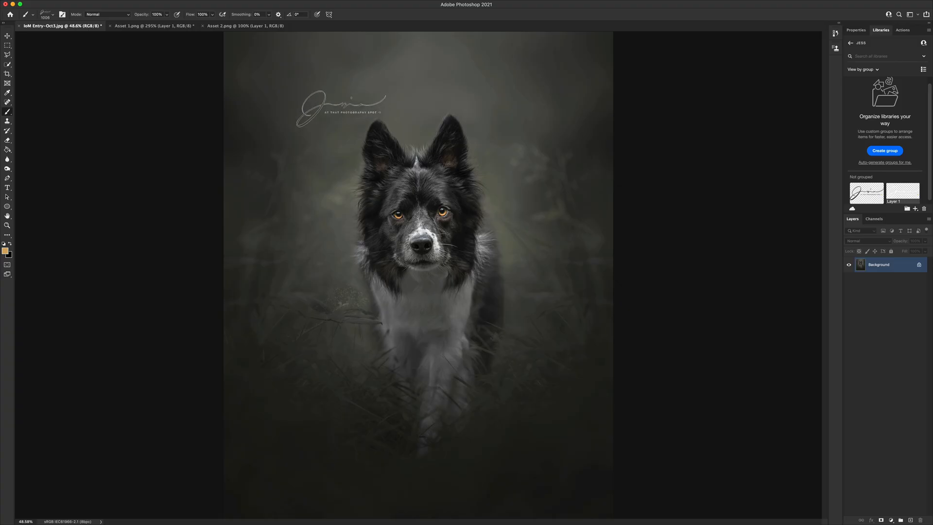
{"action": "left_click", "coordinate": [6, 249]}
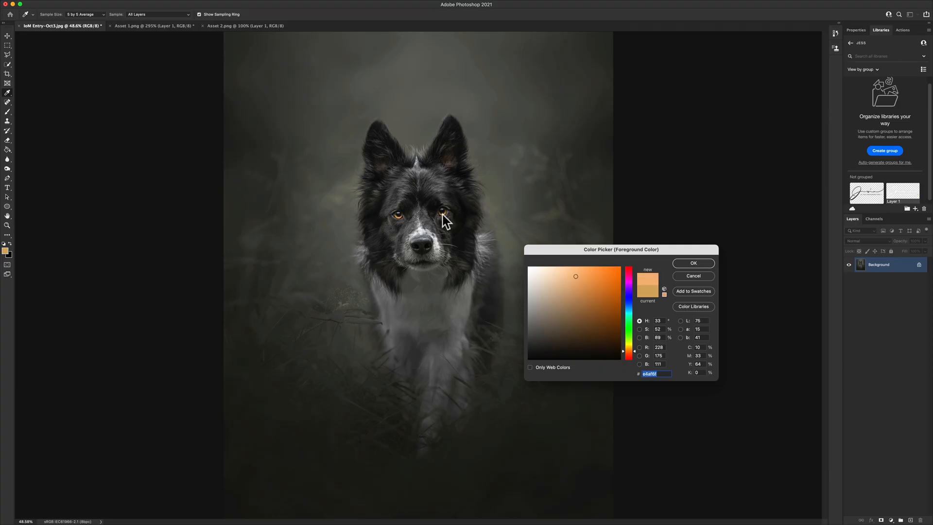
{"action": "left_click", "coordinate": [693, 263]}
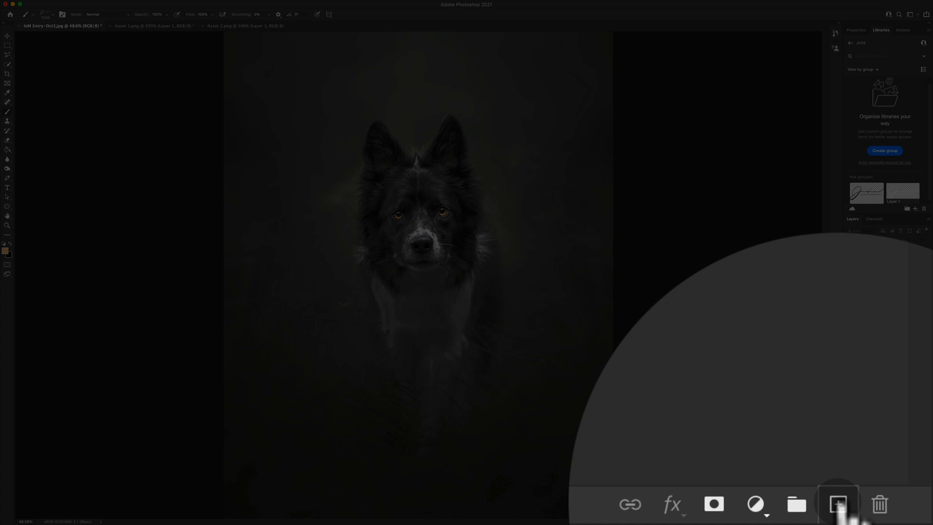
Add a new layer for the amber signature and set its blend mode to Soft Light
{"action": "left_click", "coordinate": [837, 503]}
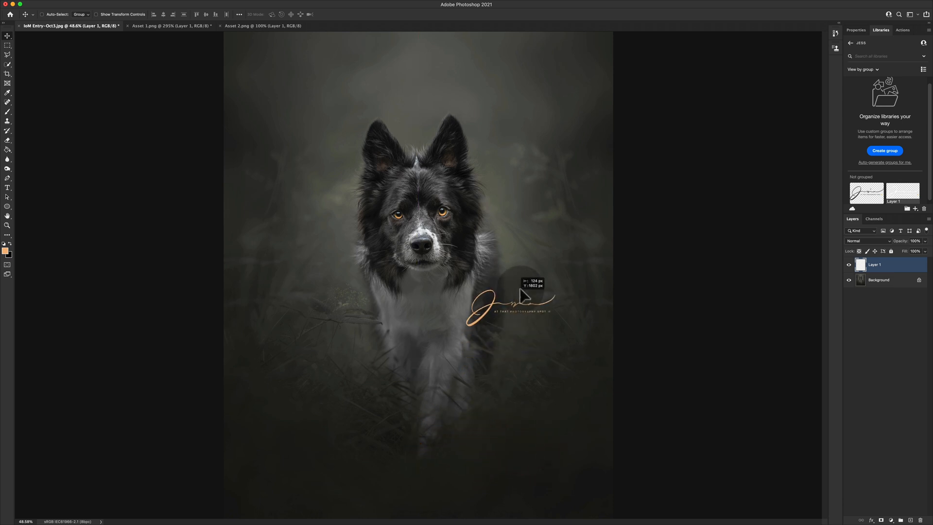
{"action": "left_click", "coordinate": [868, 241]}
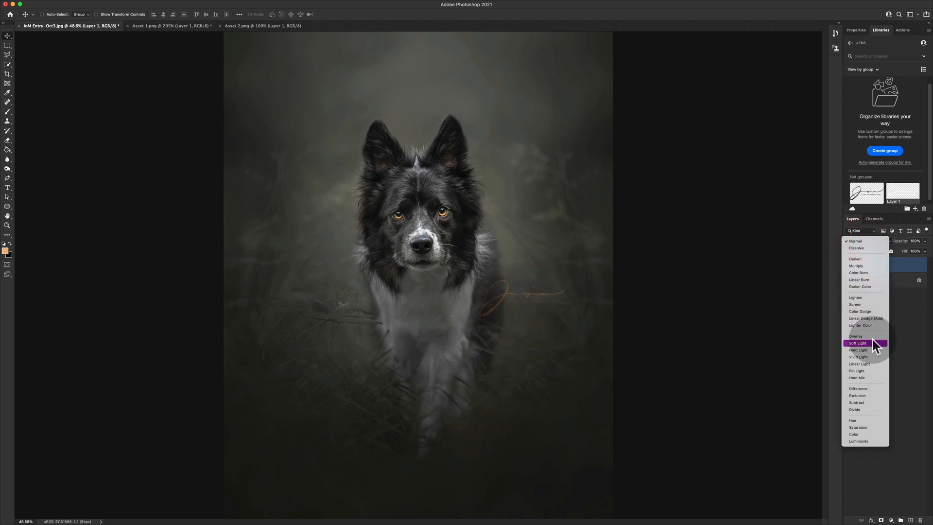
{"action": "left_click", "coordinate": [856, 342]}
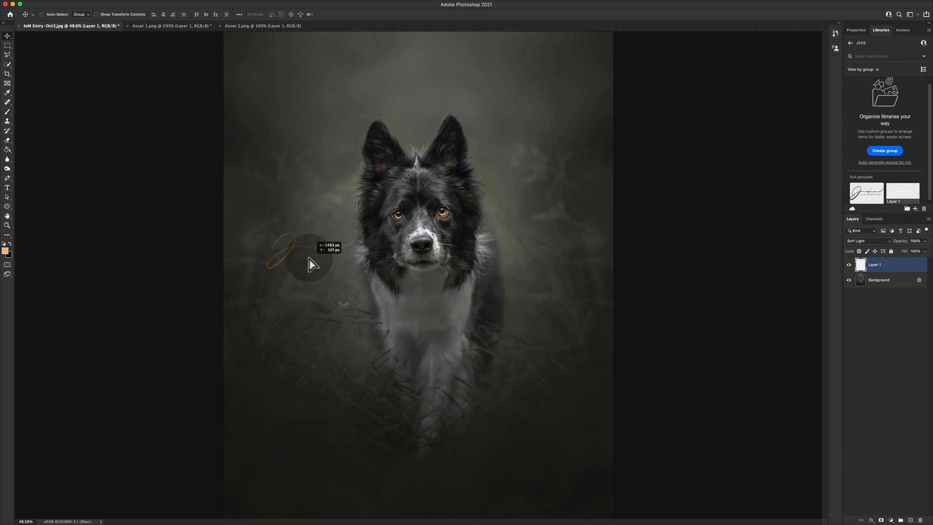